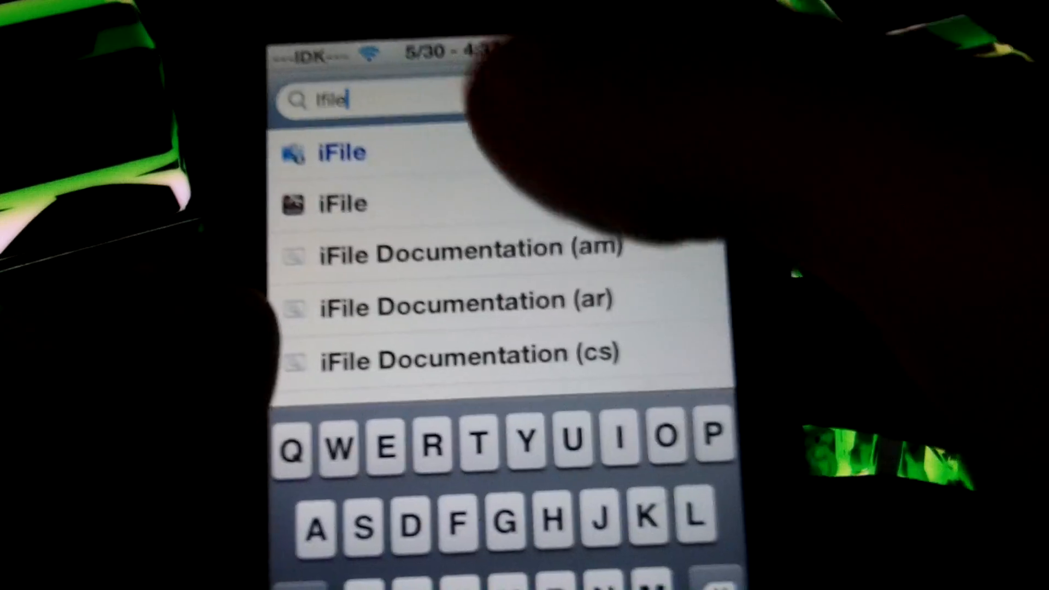
# Check the iFile package in Cydia and dismiss its Reinstall/Remove options.
pyautogui.click(341, 152)
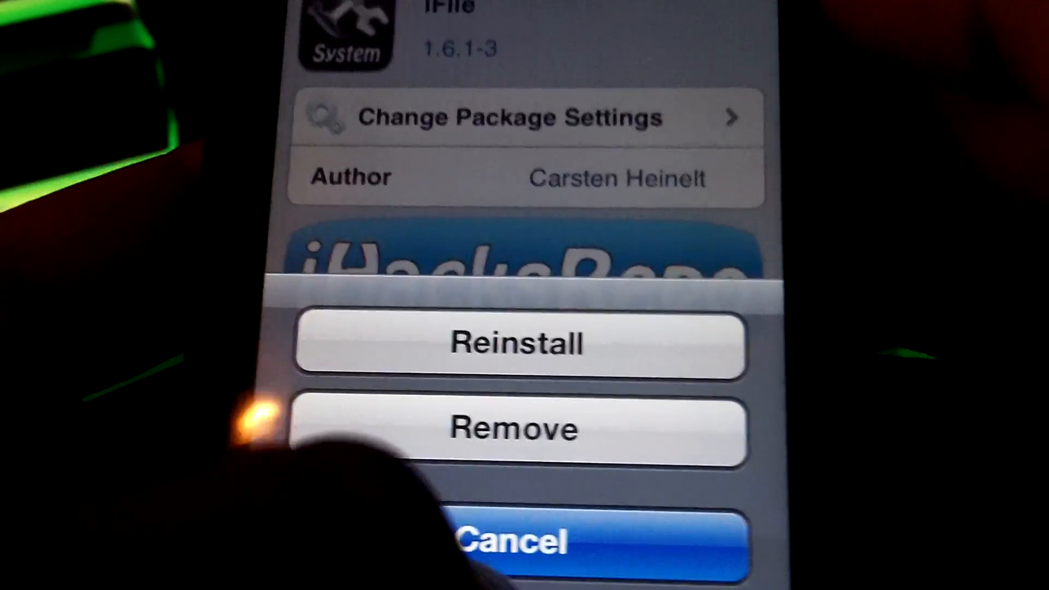
pyautogui.click(515, 429)
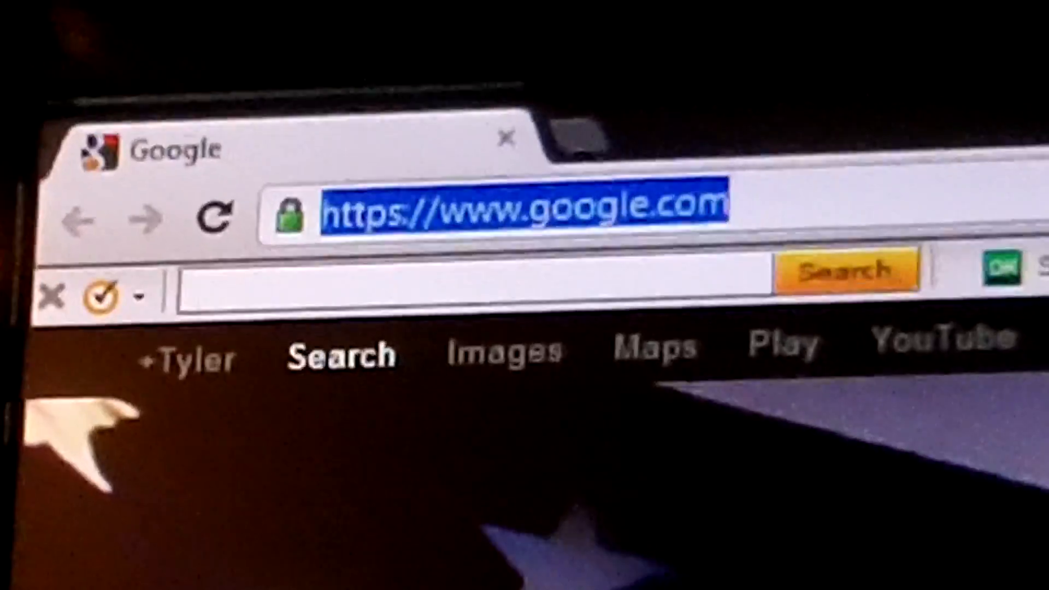
pyautogui.write('https://192.1')
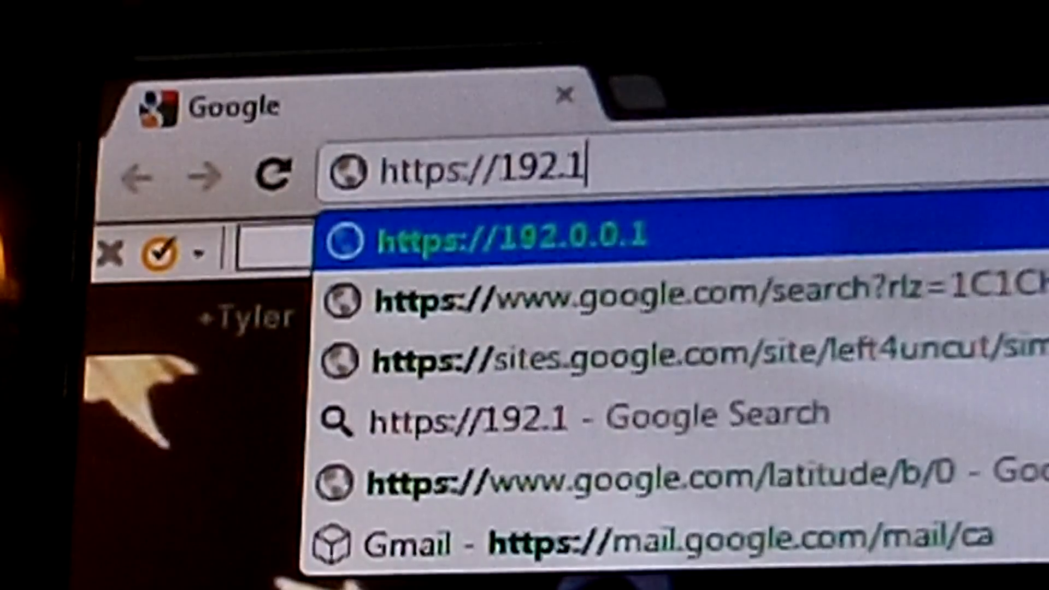
pyautogui.write('68.0.115:10')
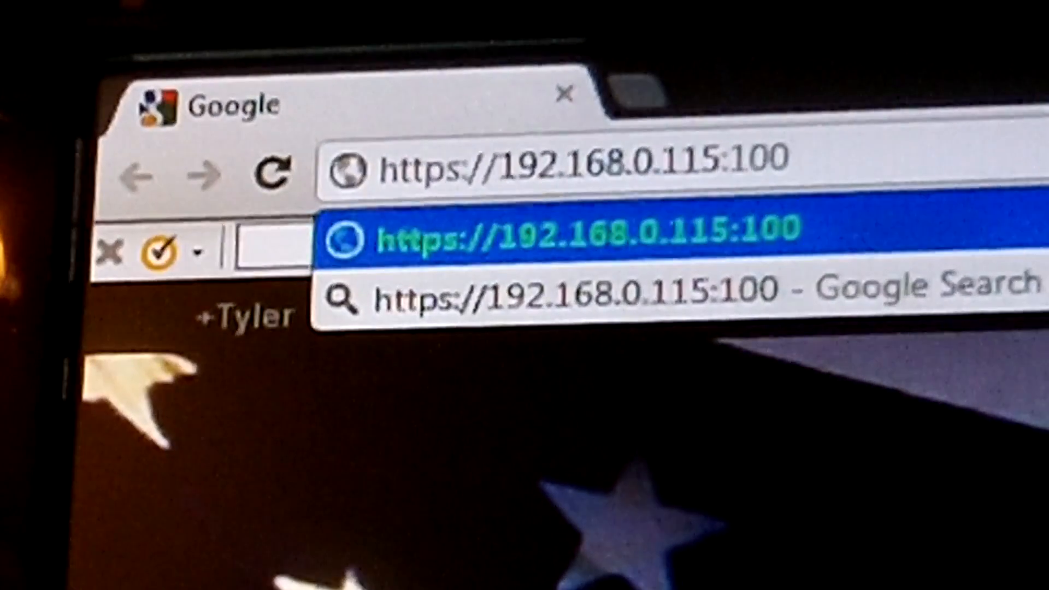
pyautogui.write('00')
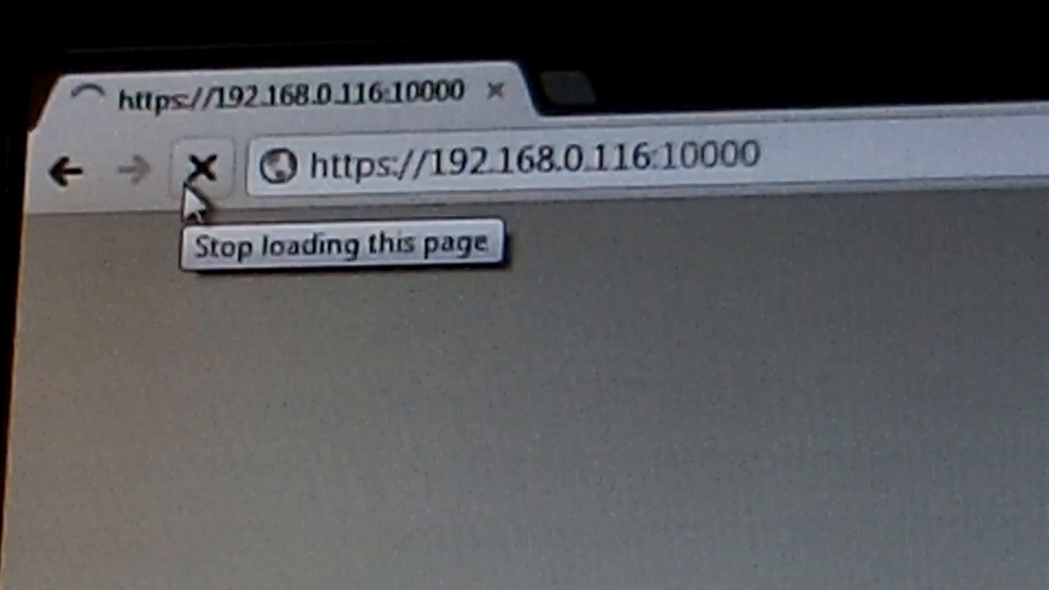
pyautogui.moveTo(73, 167)
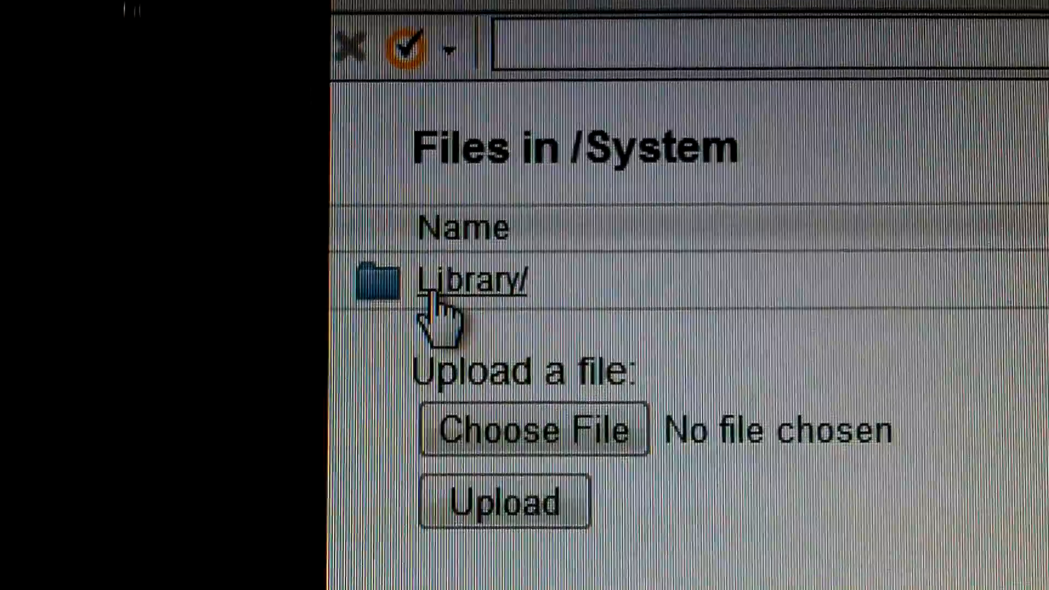
# Browse the iFile web listing into Library and then CoreServices.
pyautogui.click(475, 277)
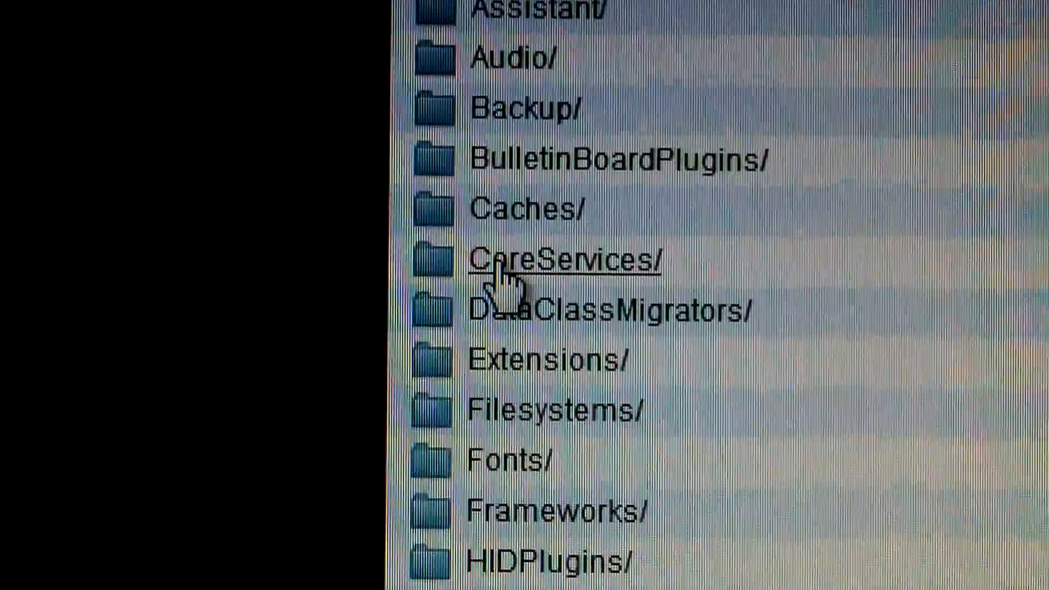
pyautogui.doubleClick(563, 259)
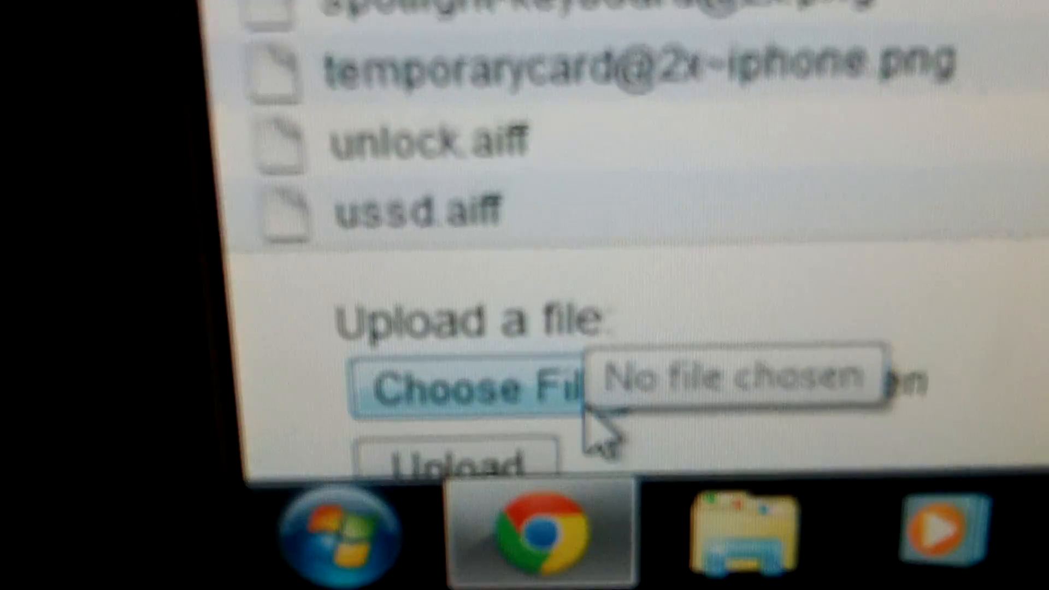
# Choose N81AP1.plist.txt from the computer and upload it to the iPod.
pyautogui.click(475, 387)
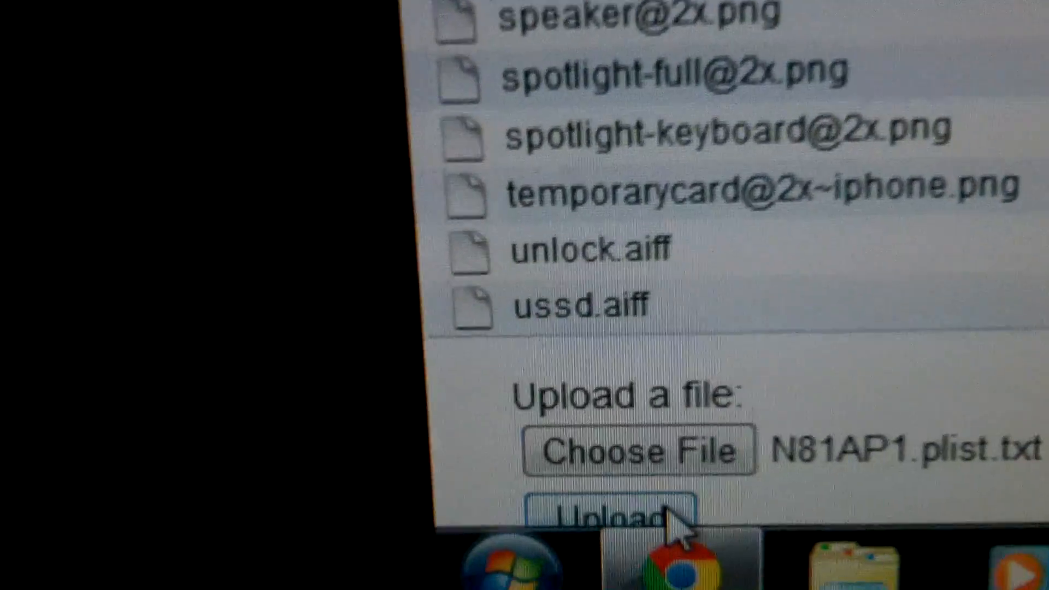
pyautogui.click(615, 514)
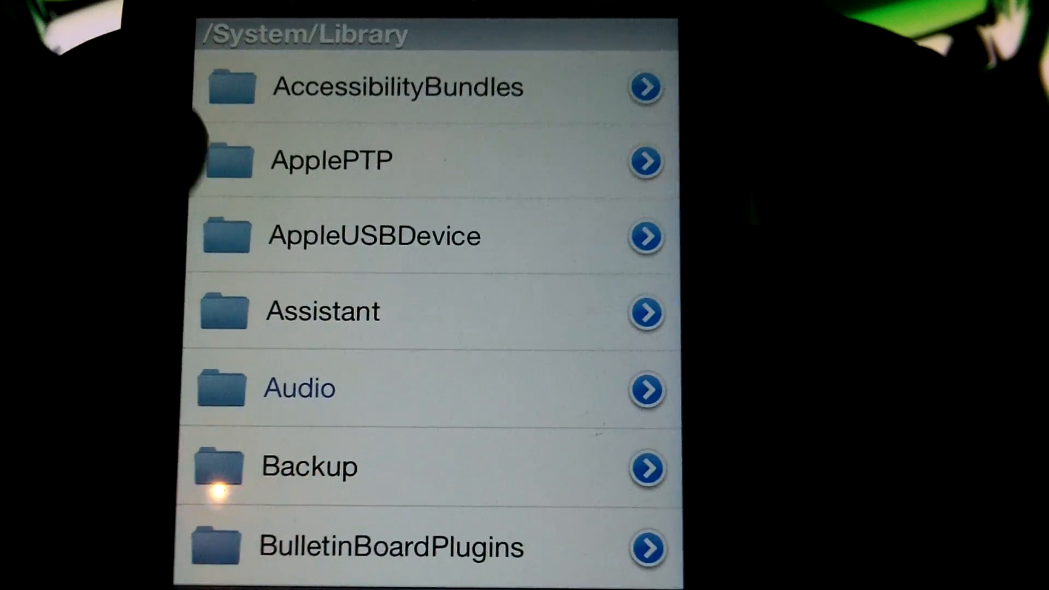
# Navigate into SpringBoard.app under CoreServices to find N81AP.plist.txt.
pyautogui.scroll(-3)
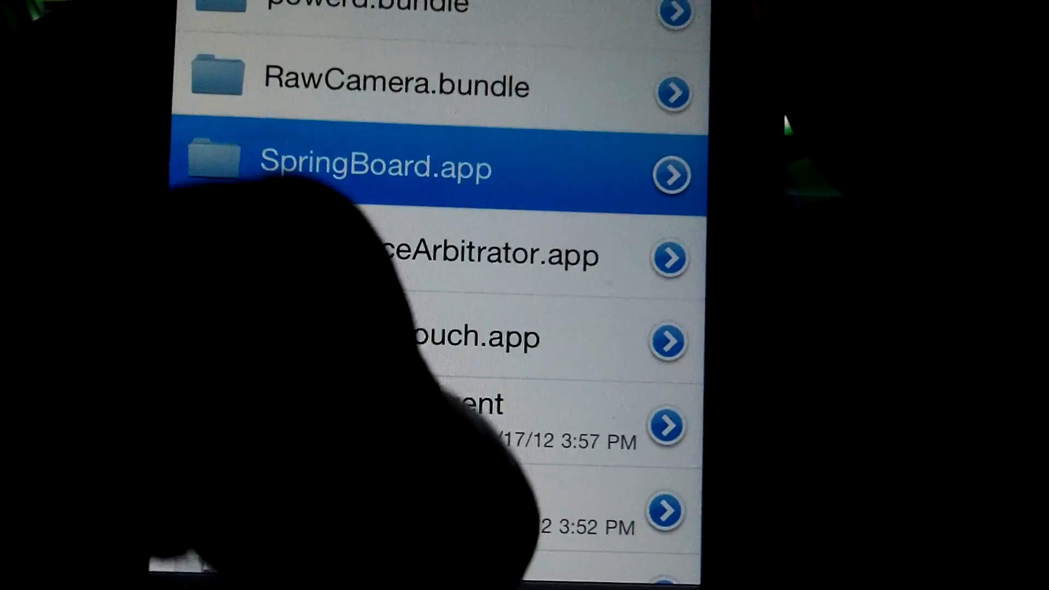
pyautogui.click(375, 166)
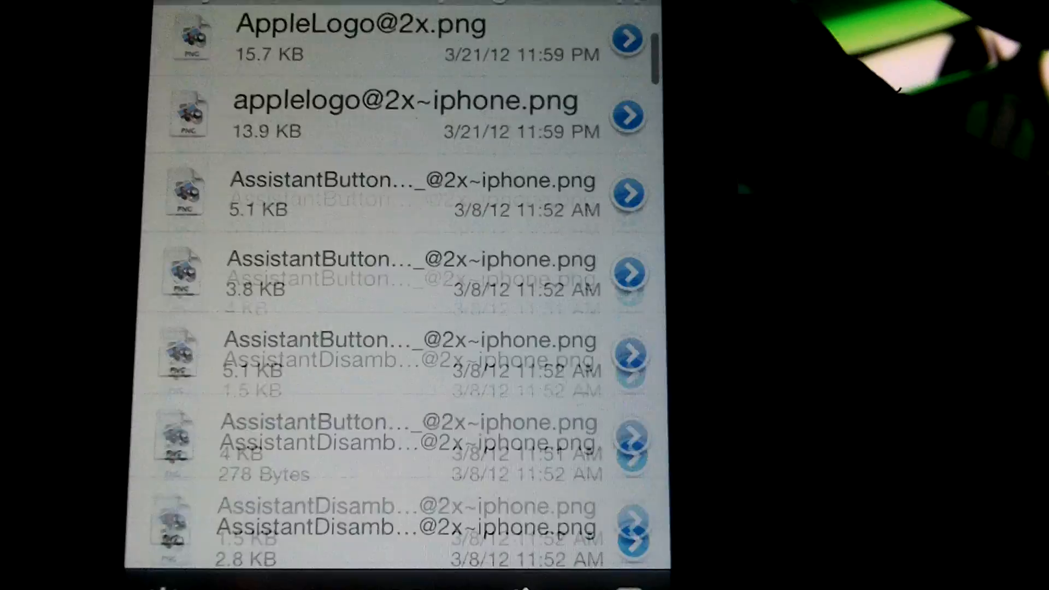
pyautogui.scroll(-3)
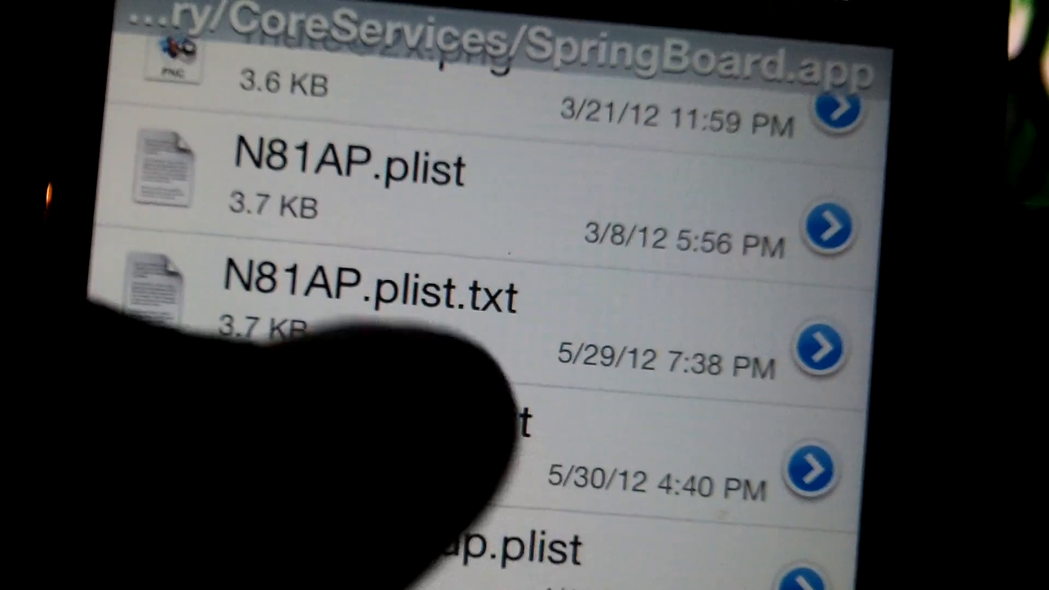
# Rename the original N81AP.plist to N81APbackup.plist and save the change.
pyautogui.scroll(-3)
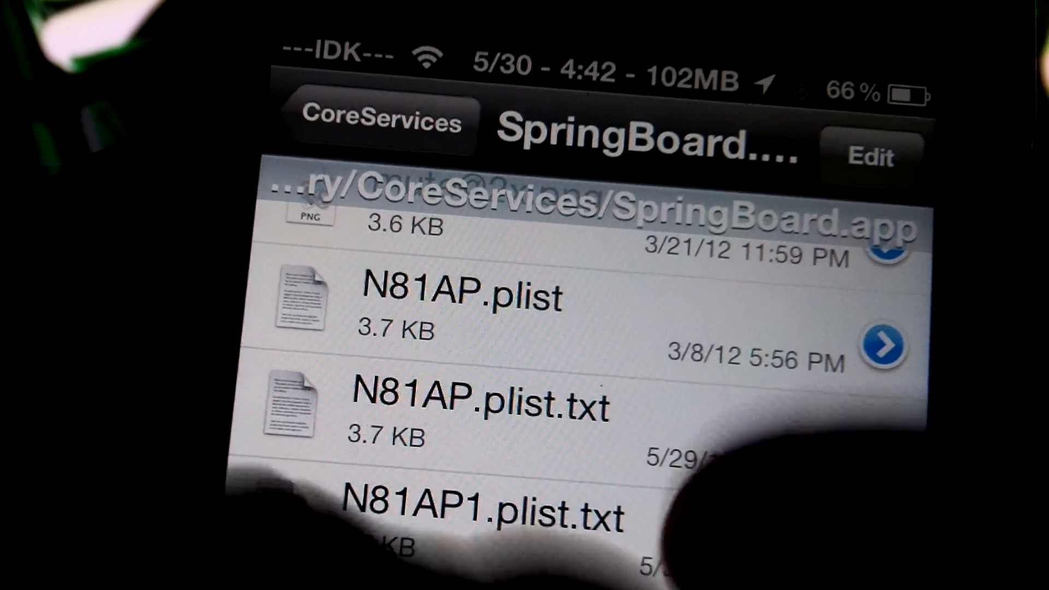
pyautogui.scroll(-3)
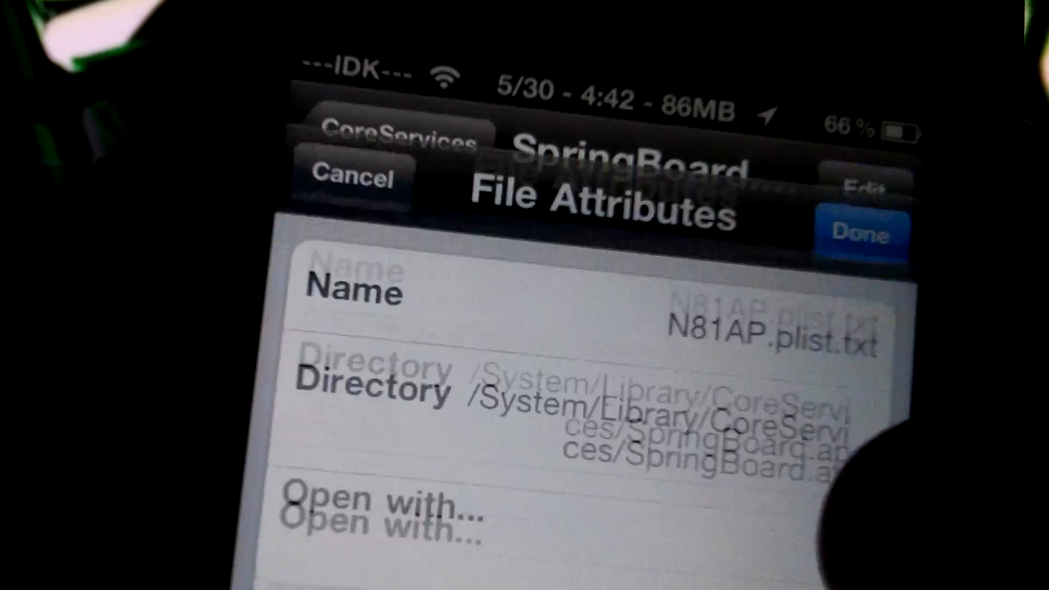
pyautogui.click(735, 315)
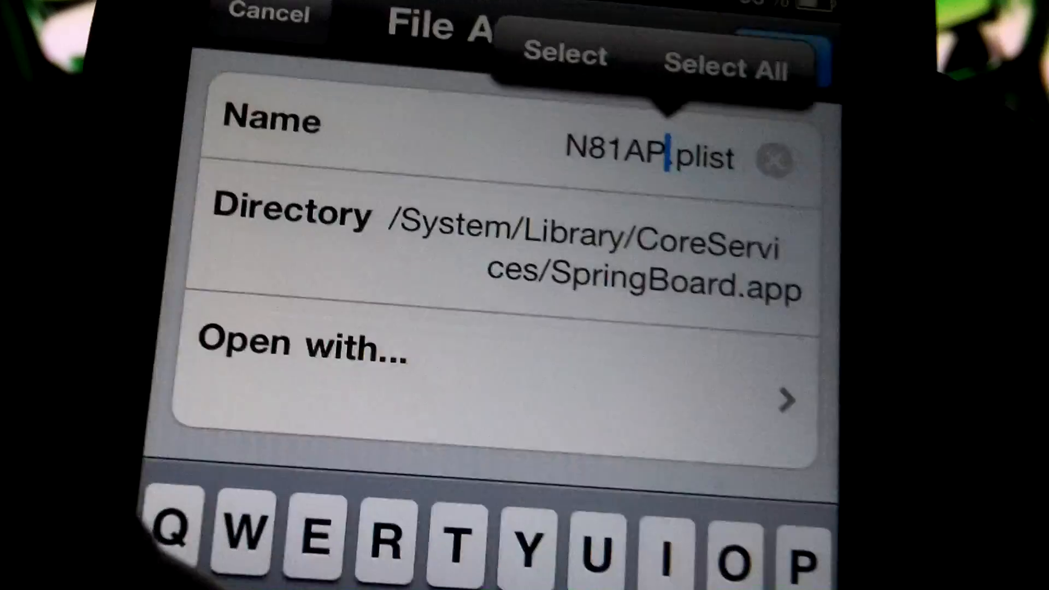
pyautogui.write('backup')
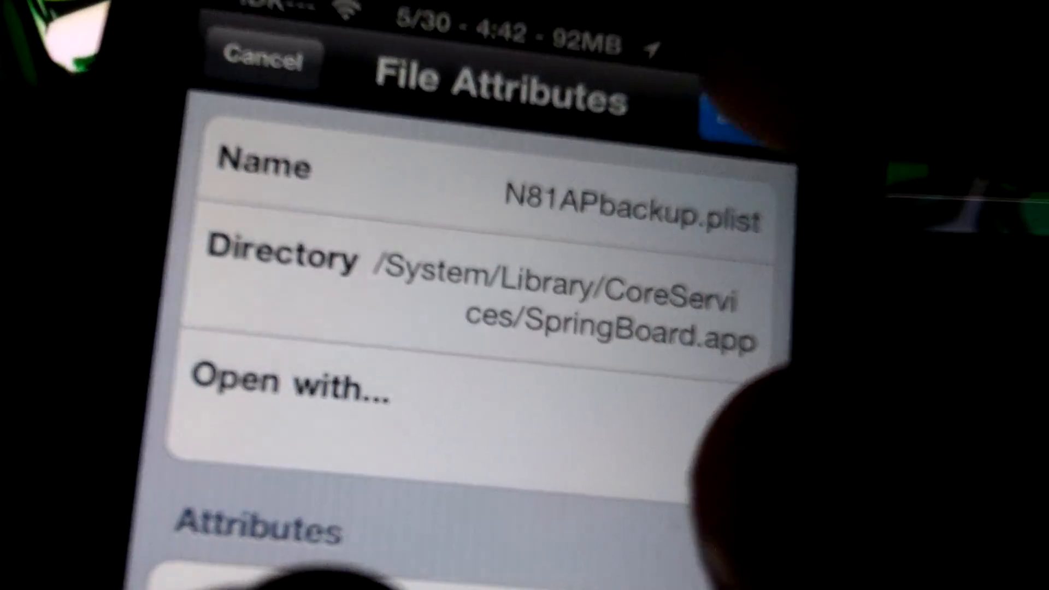
pyautogui.click(262, 59)
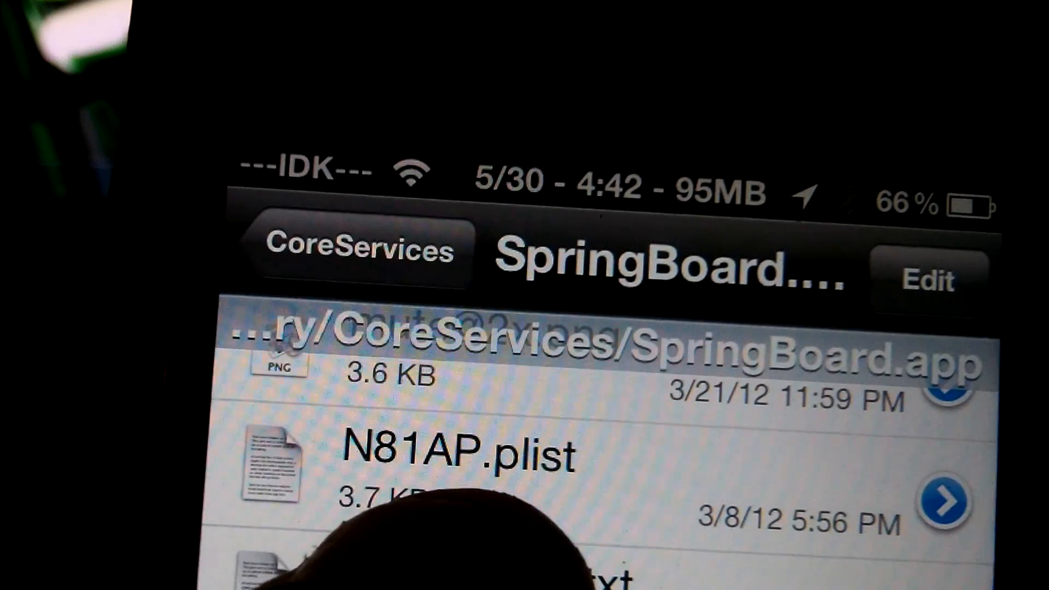
# Scroll the SpringBoard.app listing before leaving iFile for Cydia.
pyautogui.scroll(-3)
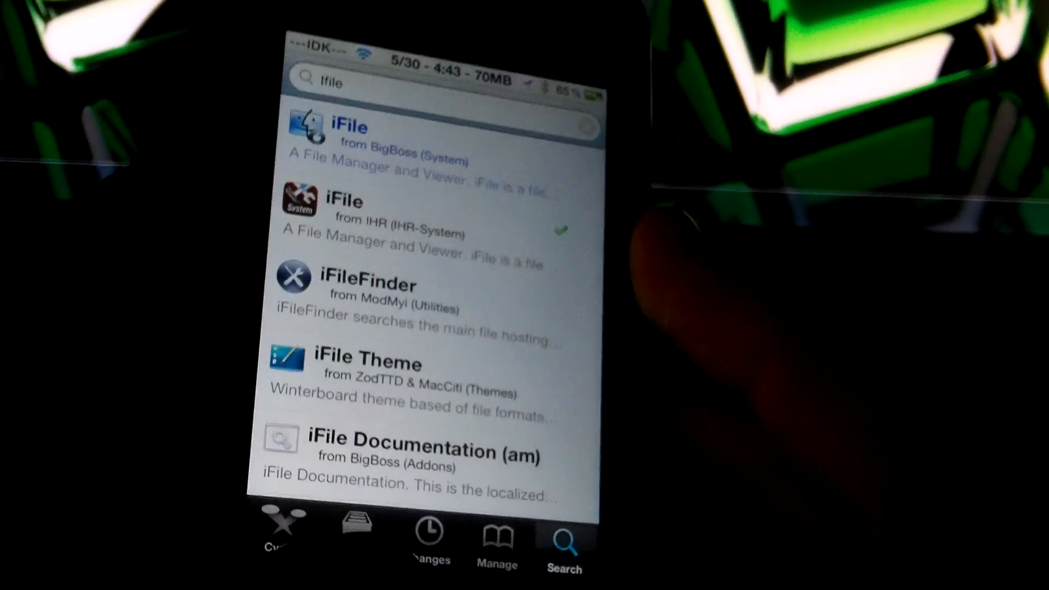
# View Cydia's package sources and select the TekWik Repo.
pyautogui.click(498, 542)
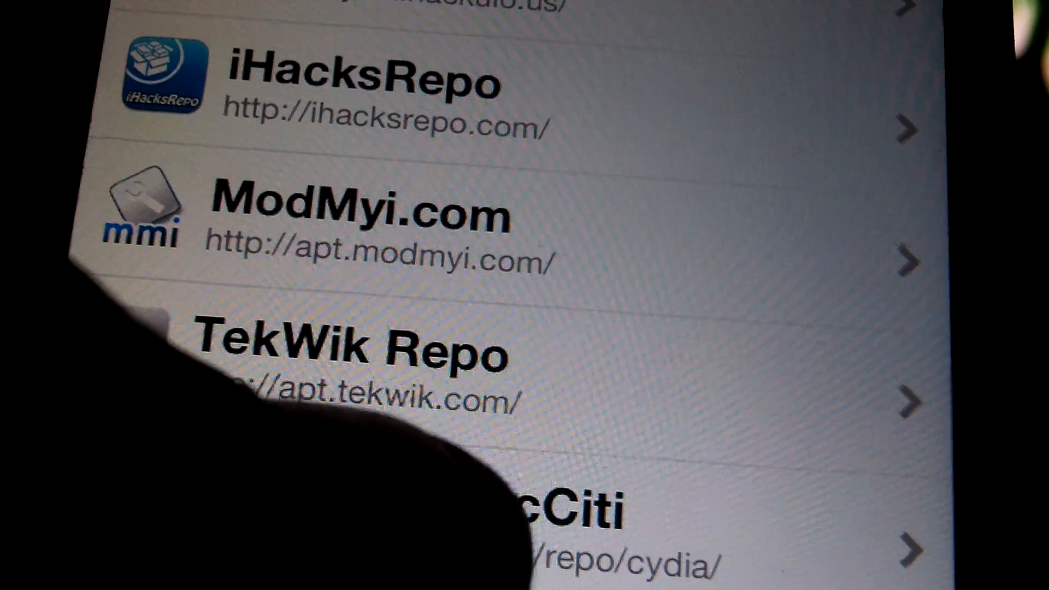
pyautogui.click(348, 350)
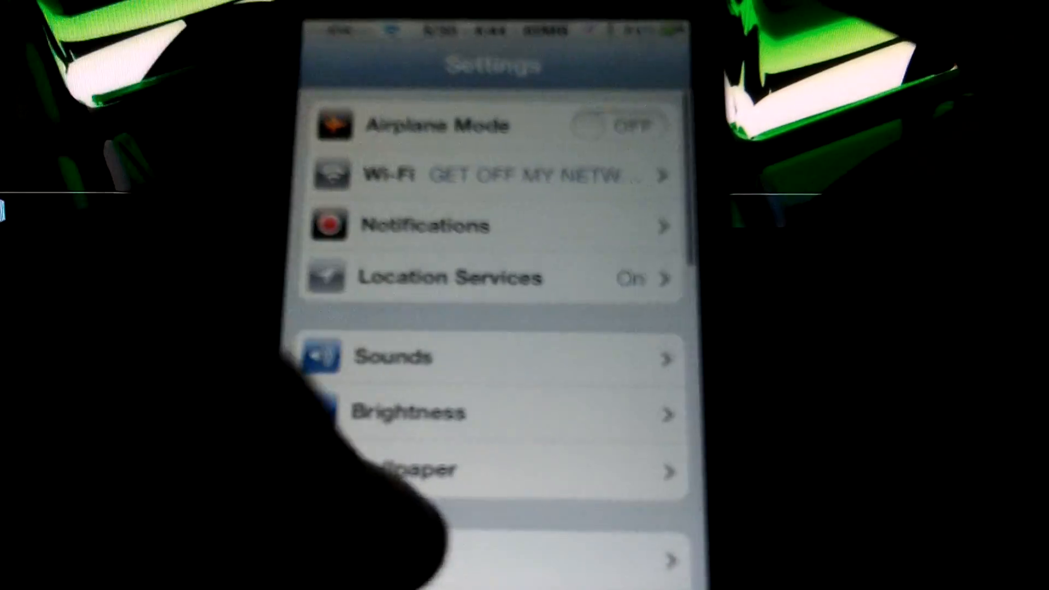
# Scroll through the main Settings list.
pyautogui.scroll(-3)
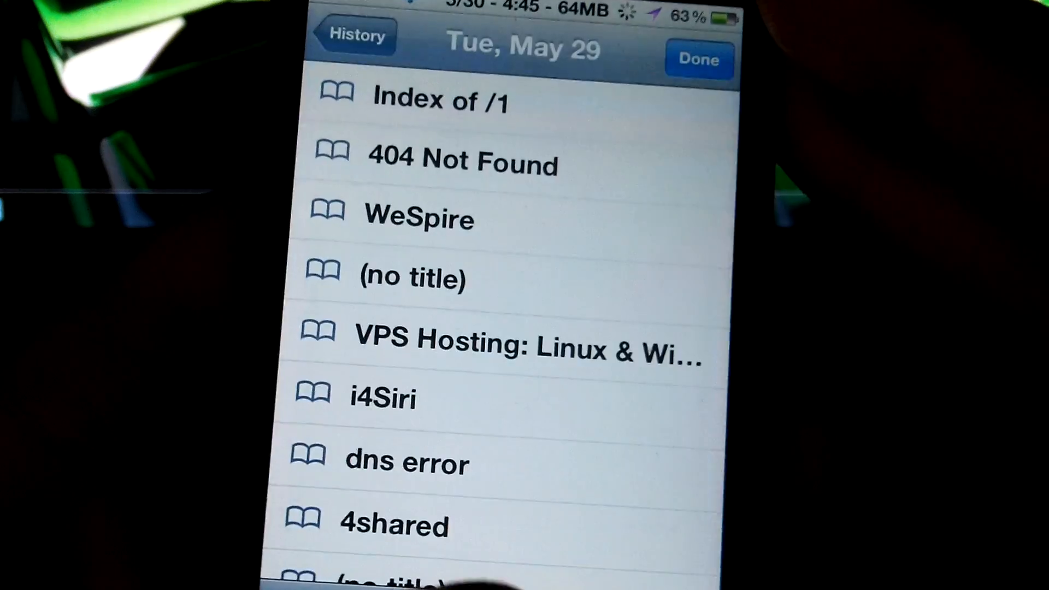
# Return to Safari's full history and reopen the siri.tekwik.com/keys page.
pyautogui.scroll(-3)
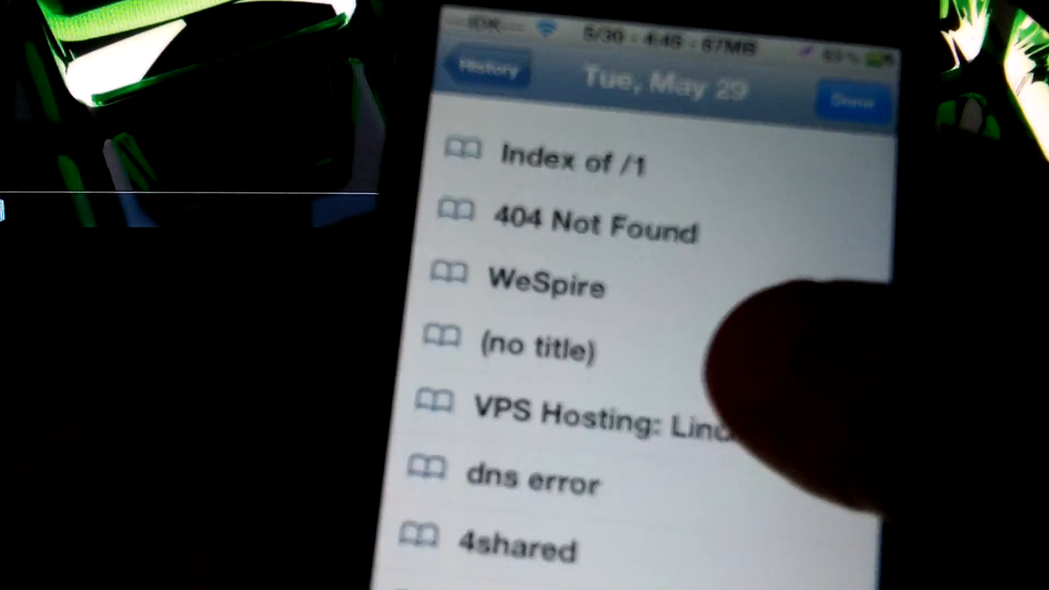
pyautogui.click(482, 67)
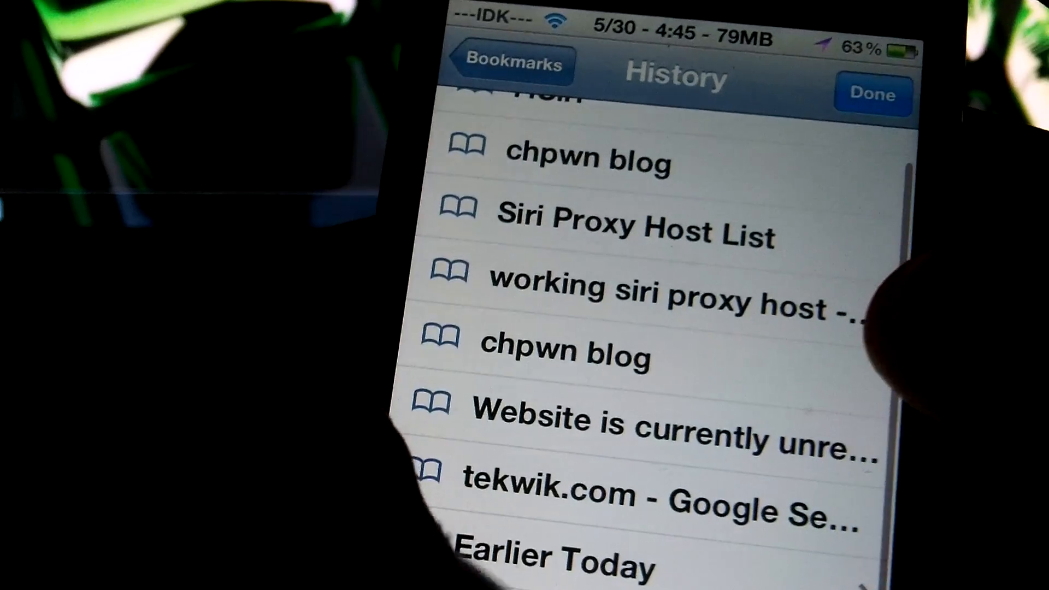
pyautogui.click(873, 94)
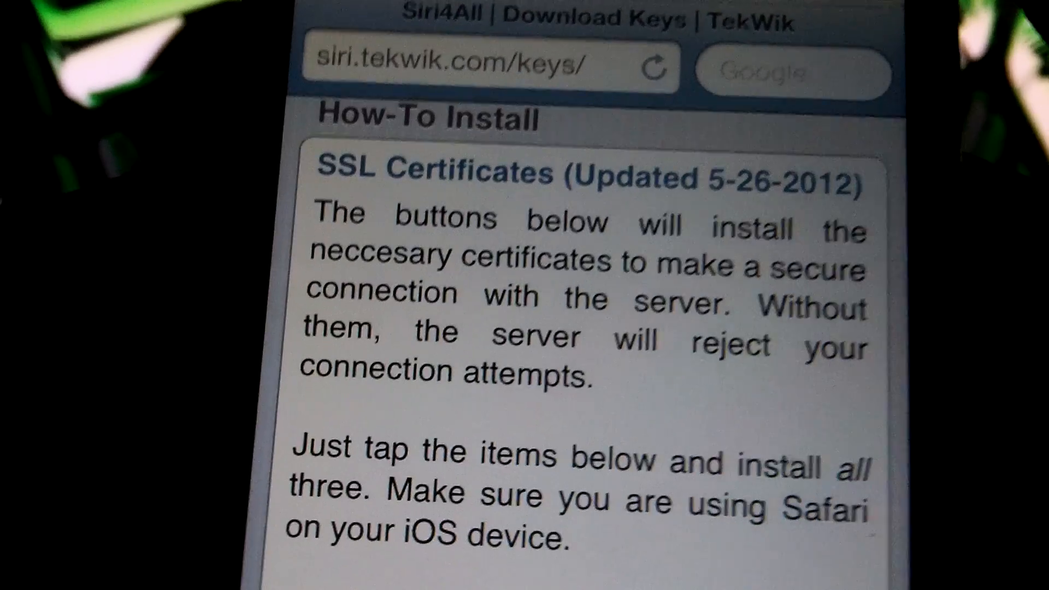
# Install the Siri4All and SessionCert SSL certificate profiles from the Siri4All keys page.
pyautogui.scroll(-3)
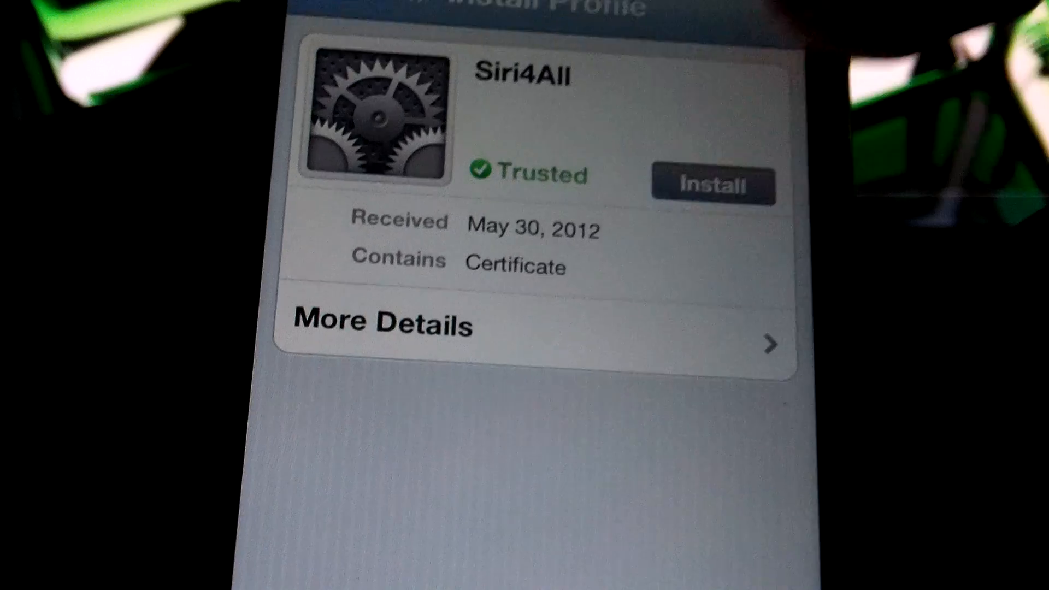
pyautogui.click(711, 186)
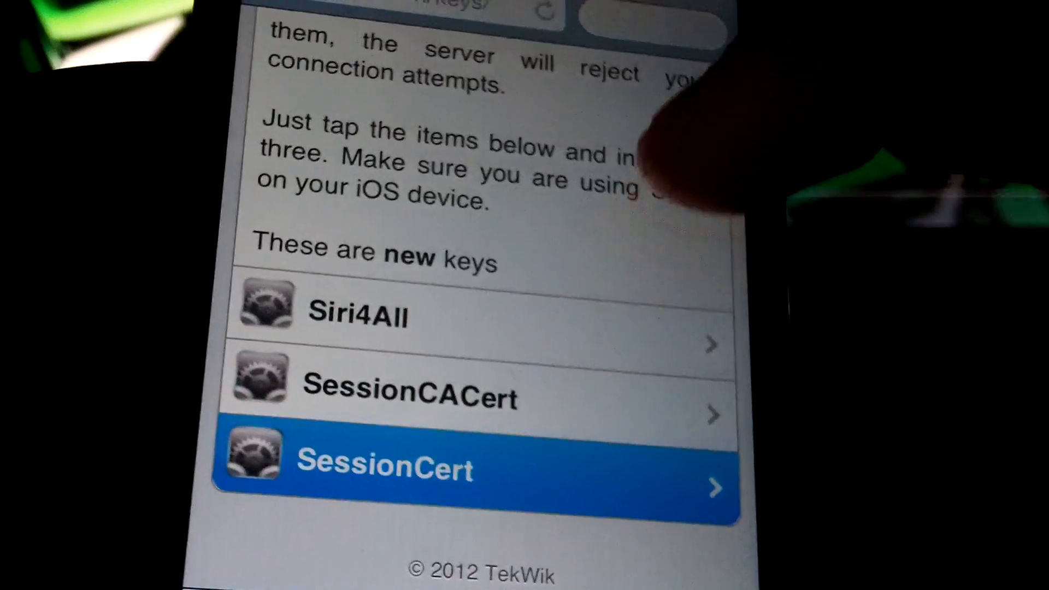
pyautogui.click(468, 467)
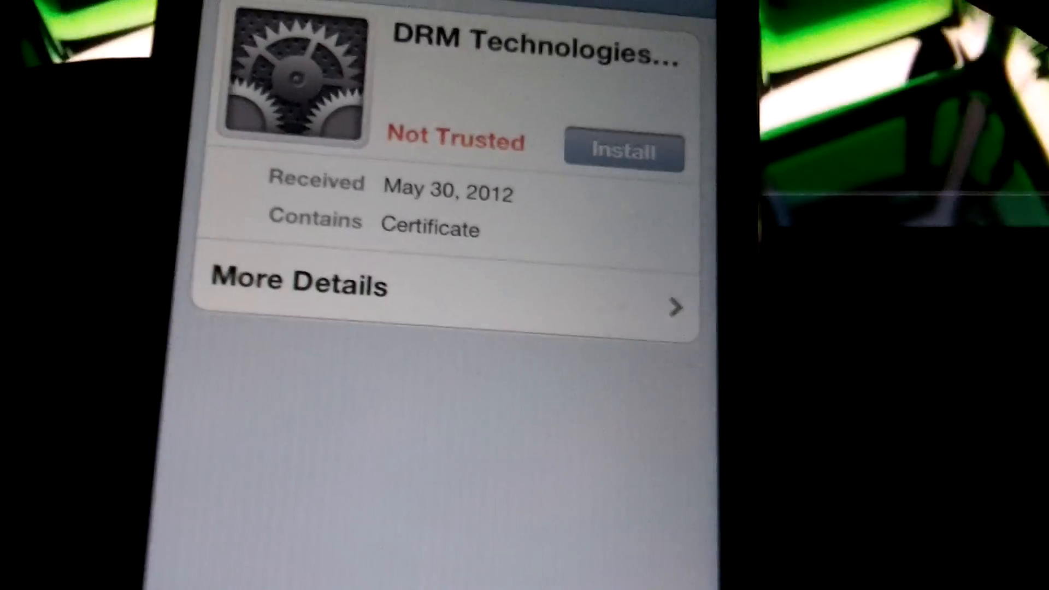
pyautogui.click(623, 153)
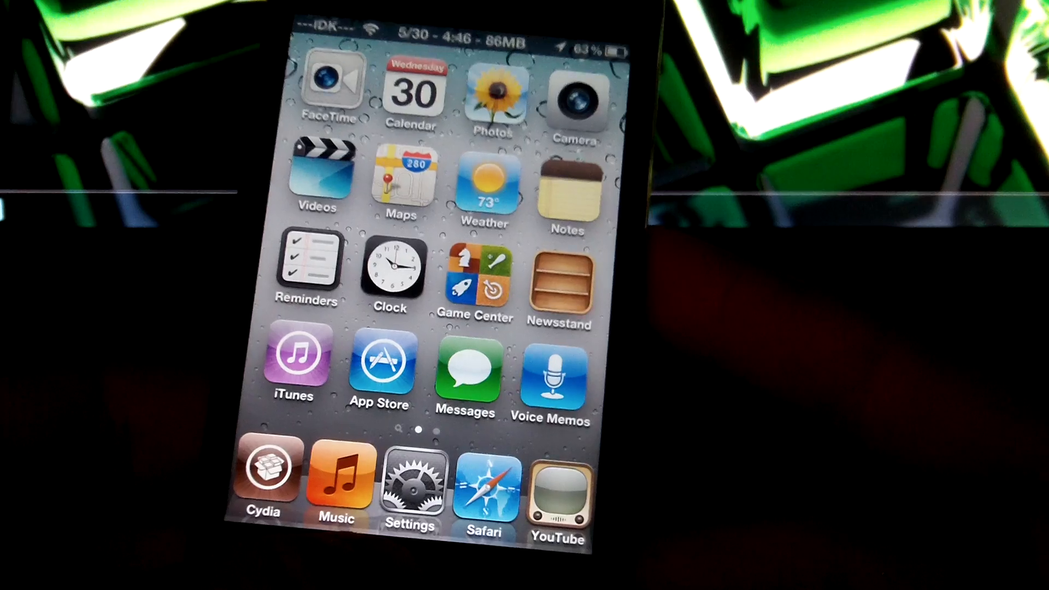
# Launch the Settings app from the home screen.
pyautogui.click(410, 488)
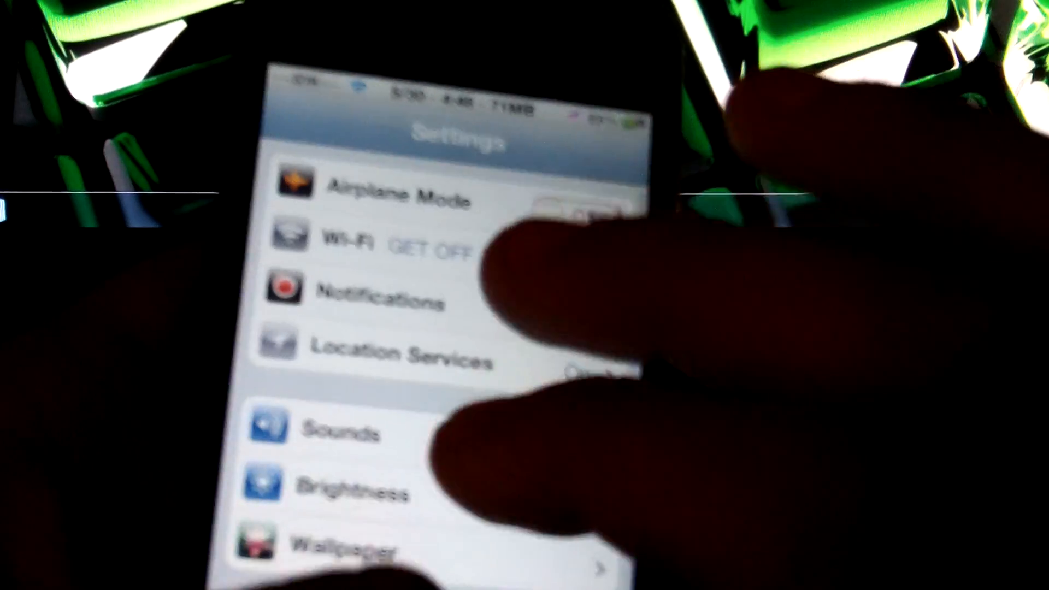